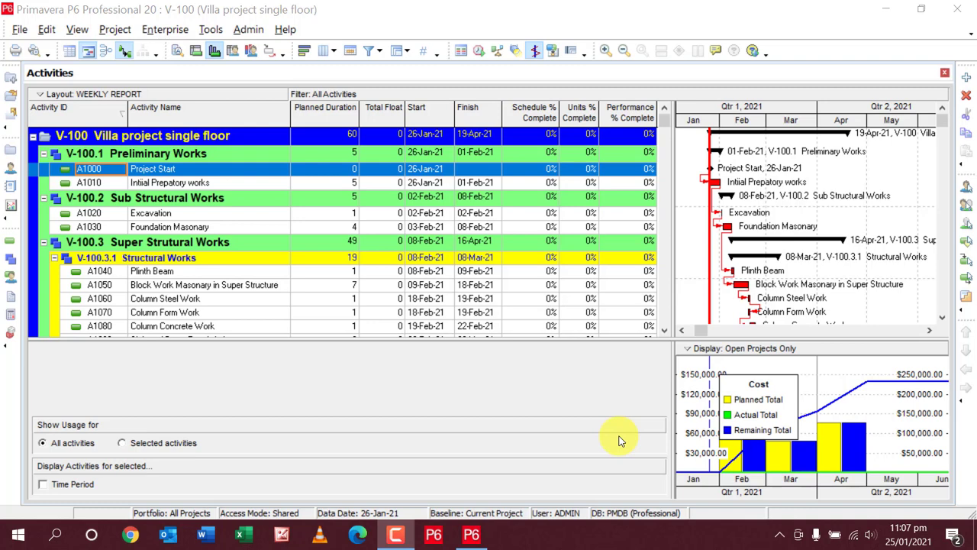
mouse_move(534, 51)
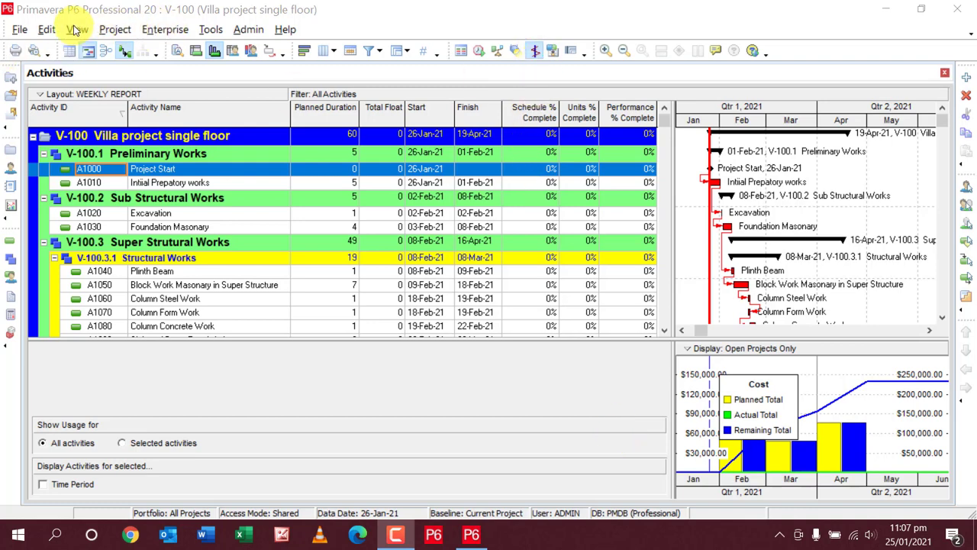
Apply the saved WEEKLY REPORT layout from User - ADMIN via Open Layout.
left_click(76, 29)
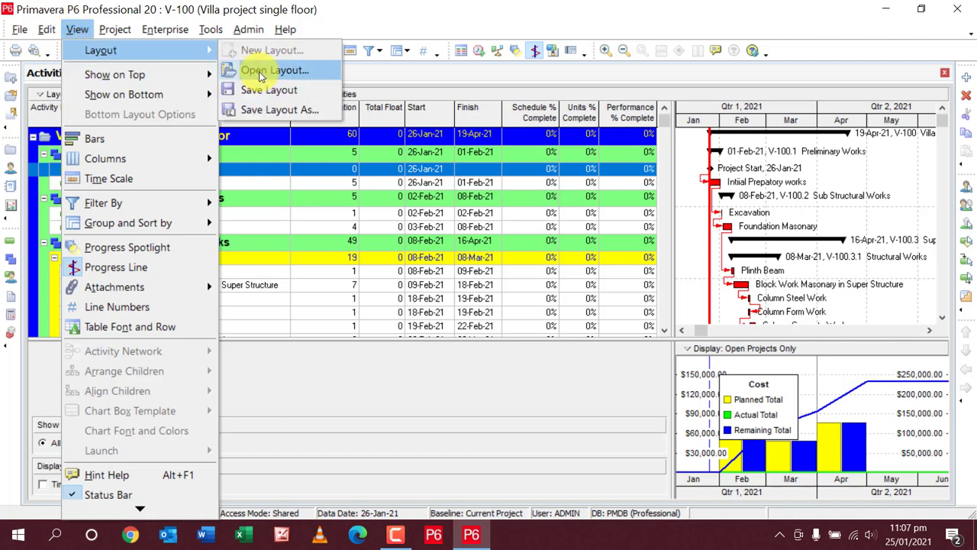
left_click(275, 70)
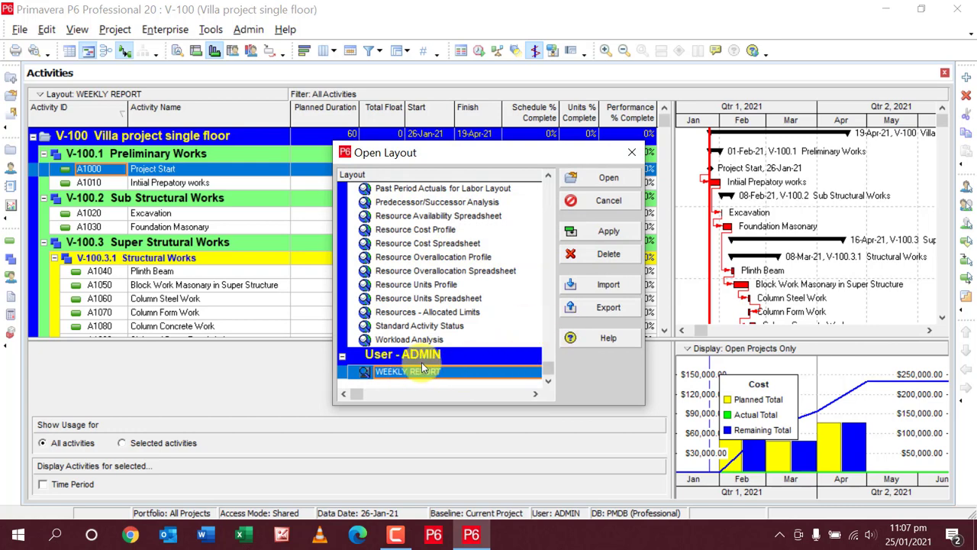
left_click(609, 231)
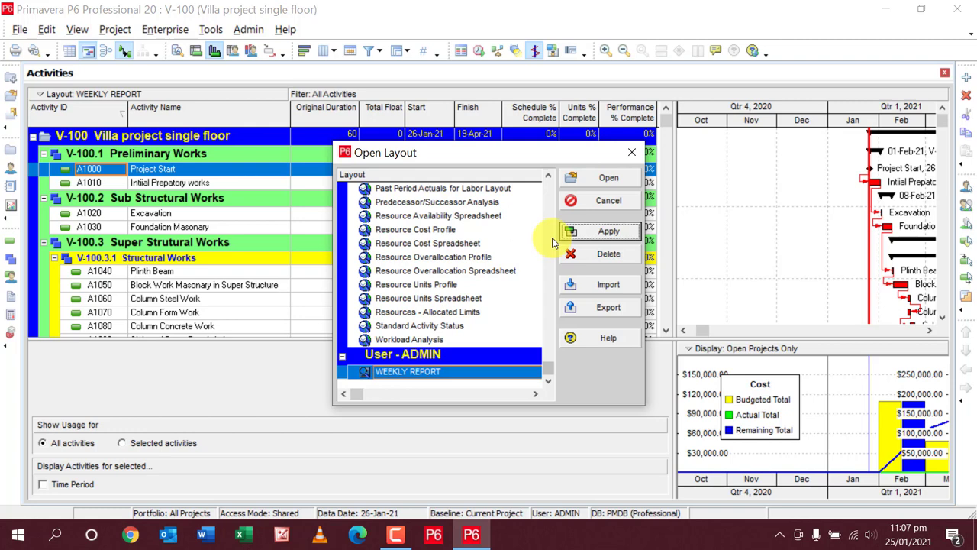
mouse_move(608, 306)
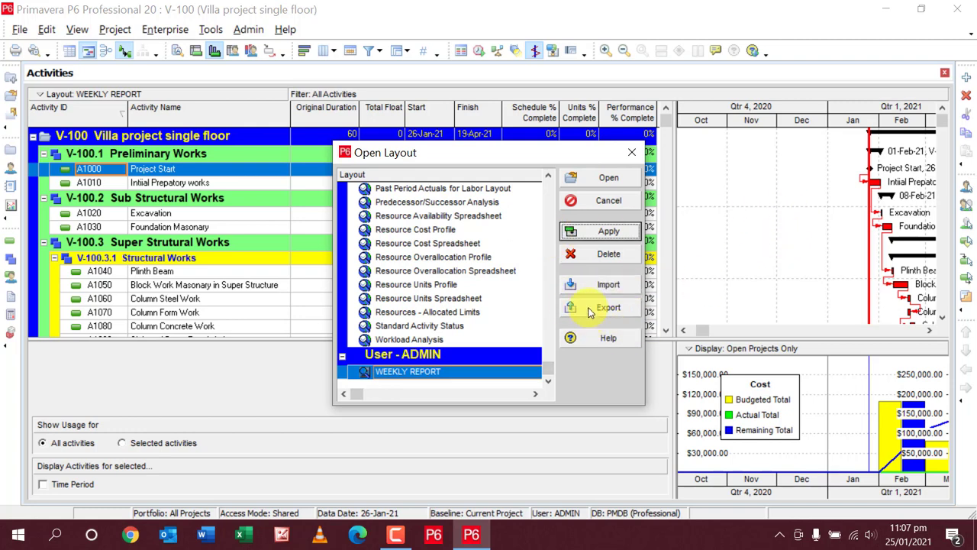
mouse_move(608, 307)
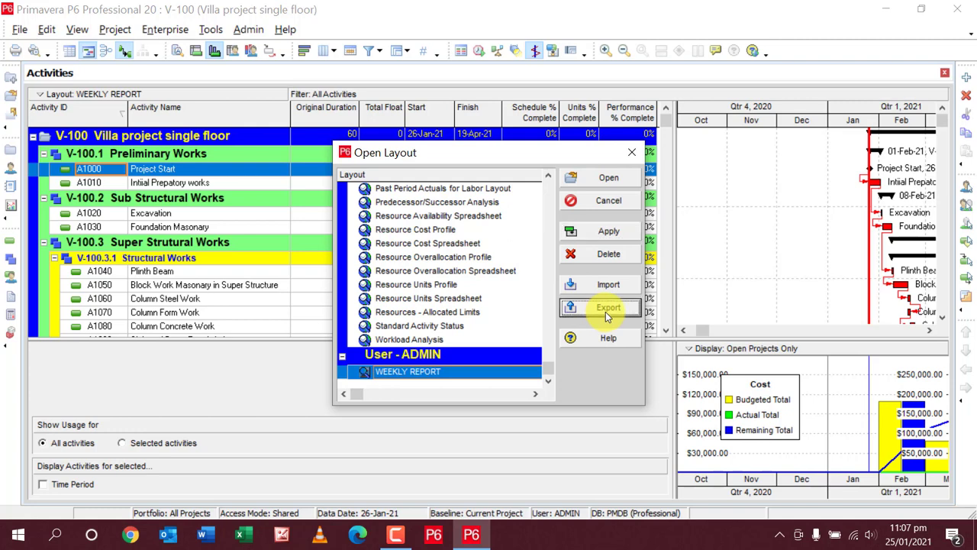
Export WEEKLY REPORT to the Desktop as a Primavera Layout File (*.plf).
left_click(608, 306)
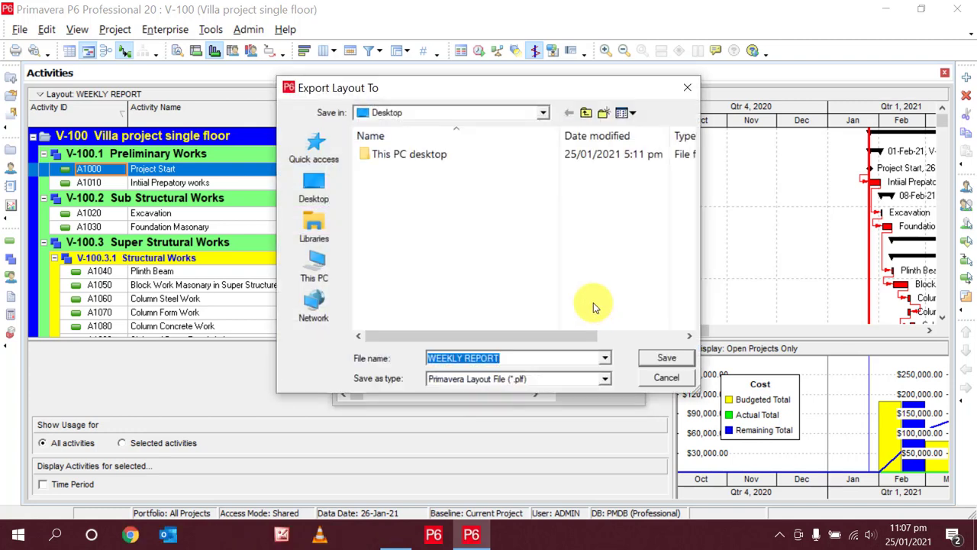
left_click(314, 266)
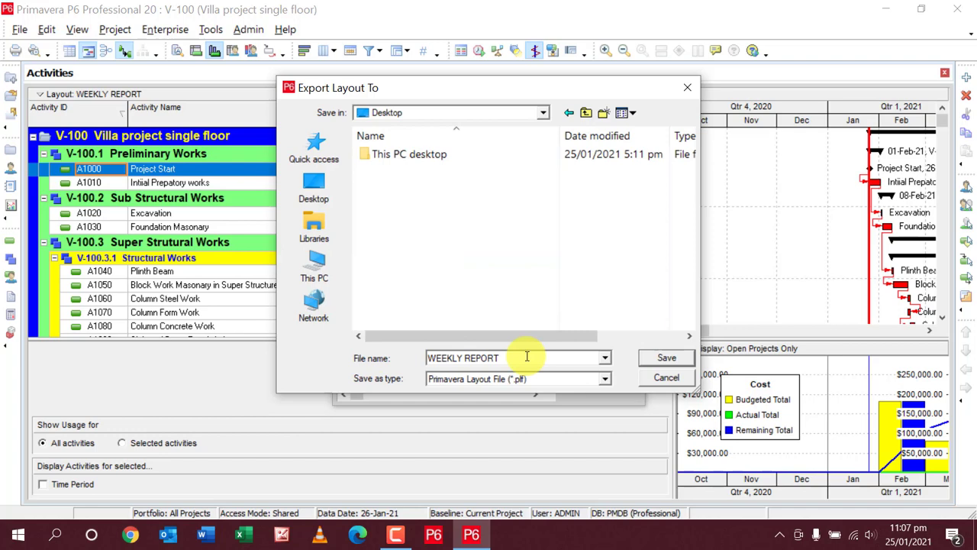
left_click(604, 357)
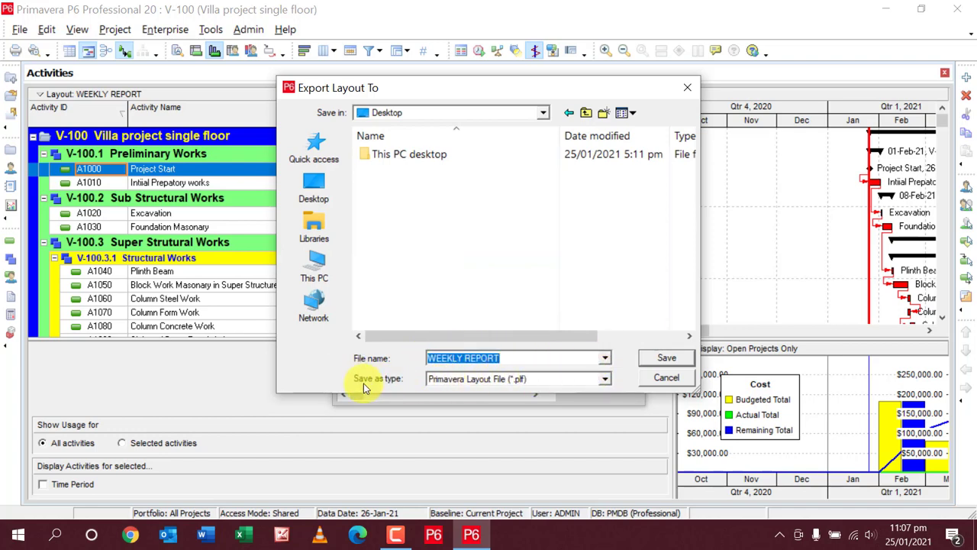
mouse_move(604, 378)
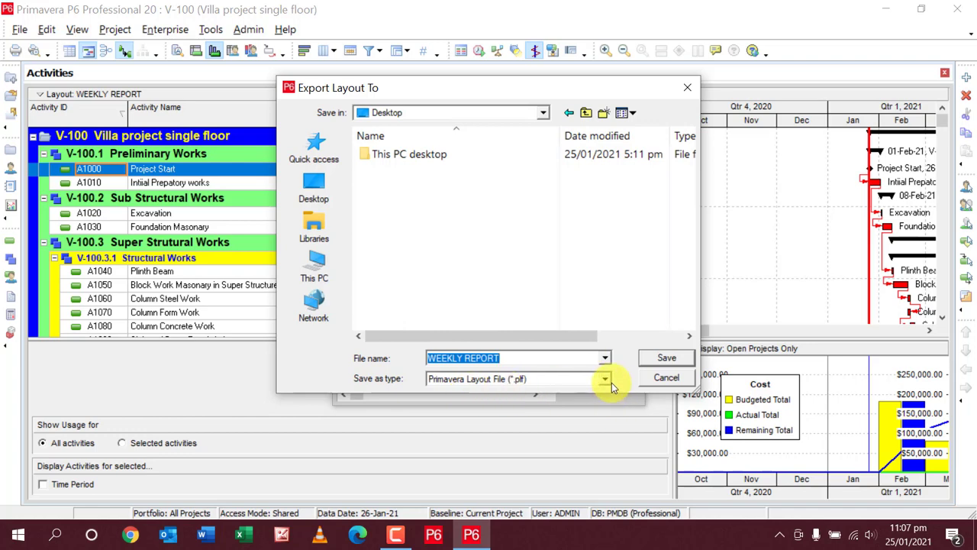
left_click(604, 378)
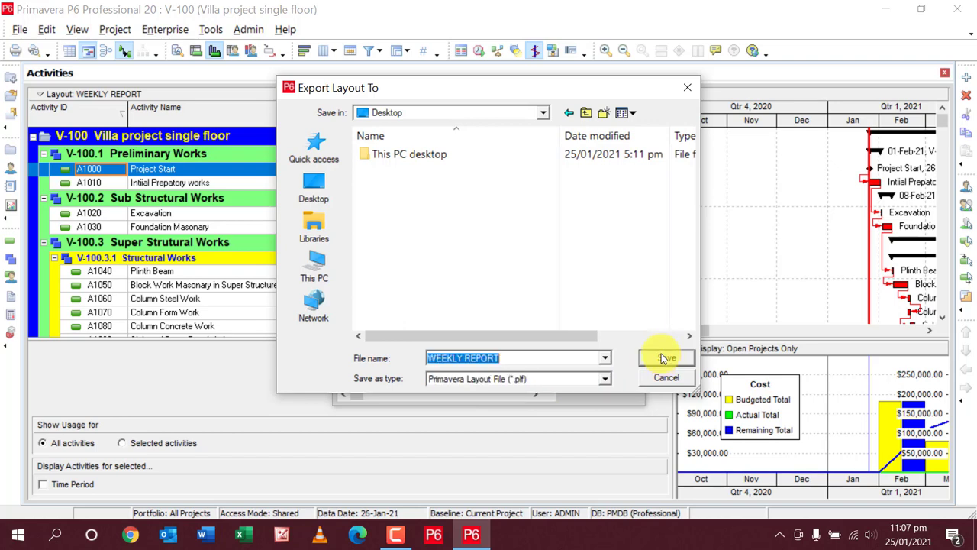
left_click(664, 357)
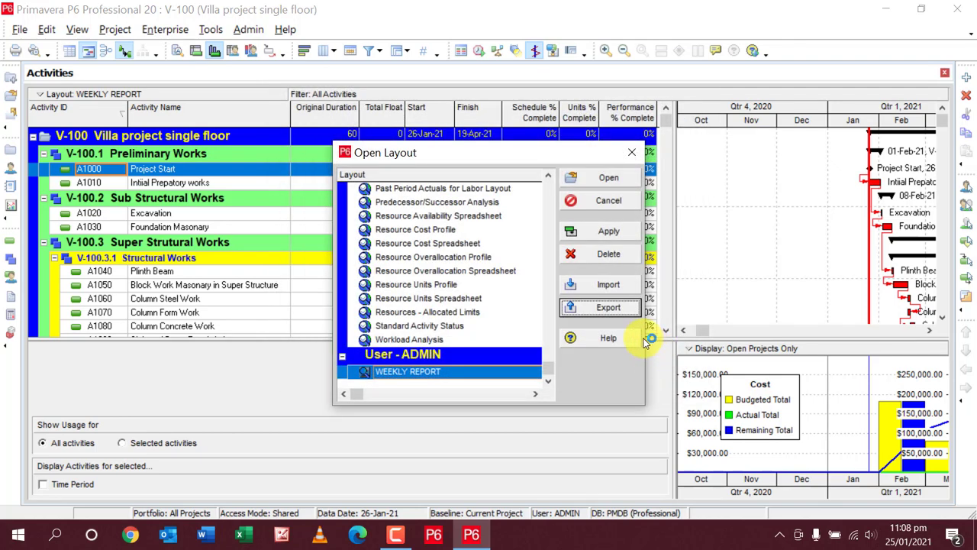
Confirm WEEKLY REPORT.plf is on the desktop and return to P6 with Open Layout closed.
left_click(608, 177)
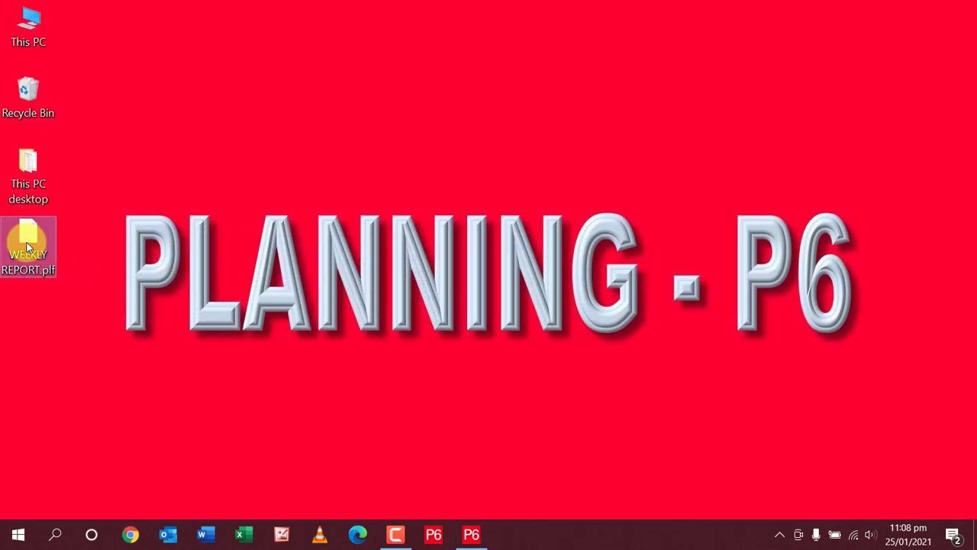
left_click_drag(28, 244, 152, 187)
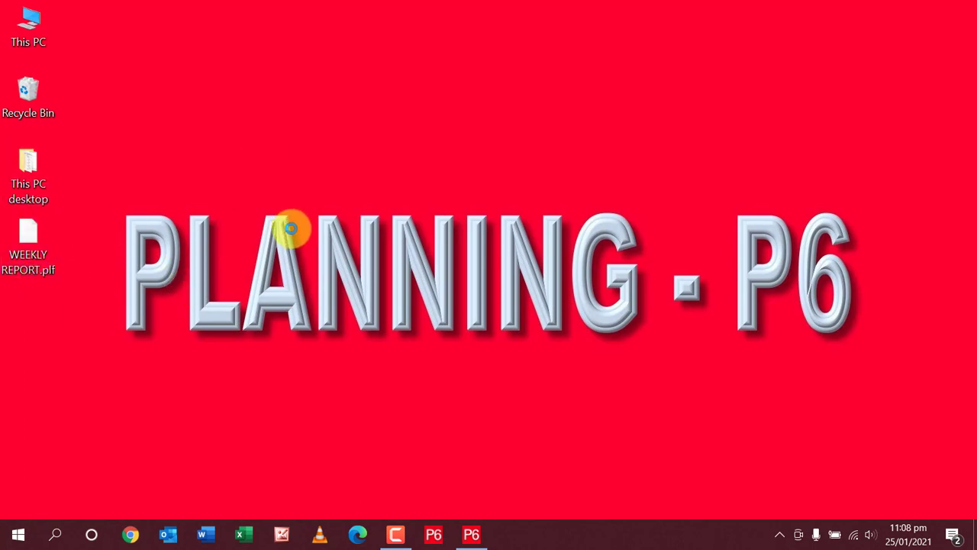
mouse_move(406, 488)
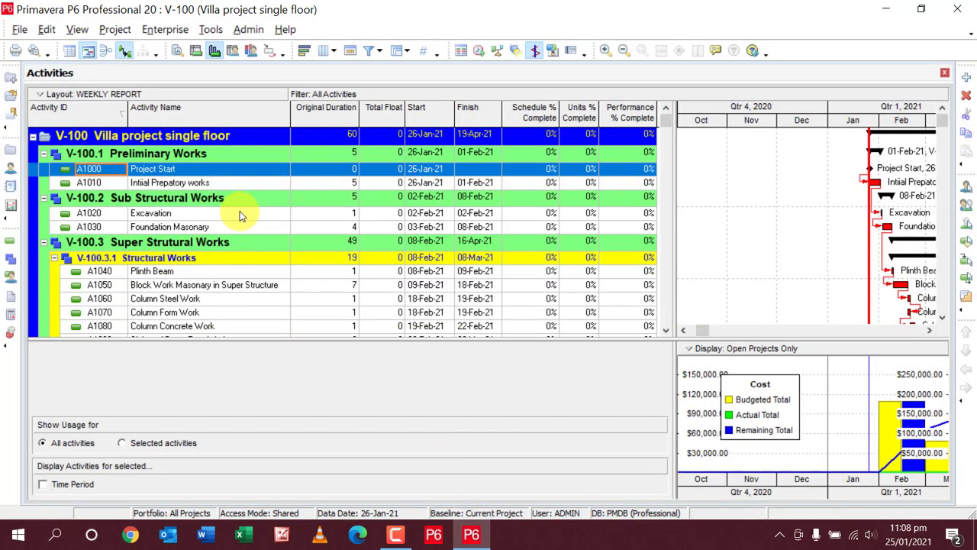
mouse_move(76, 29)
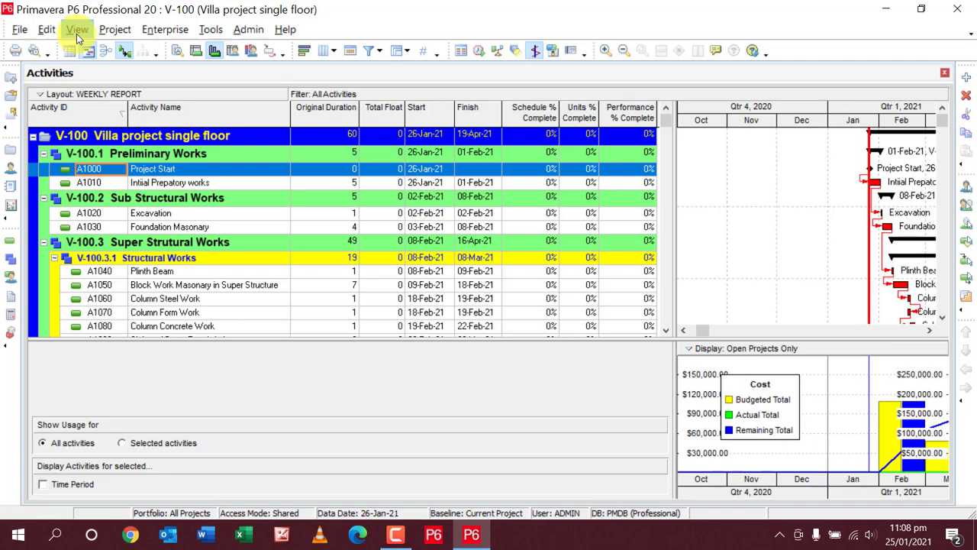
left_click(77, 29)
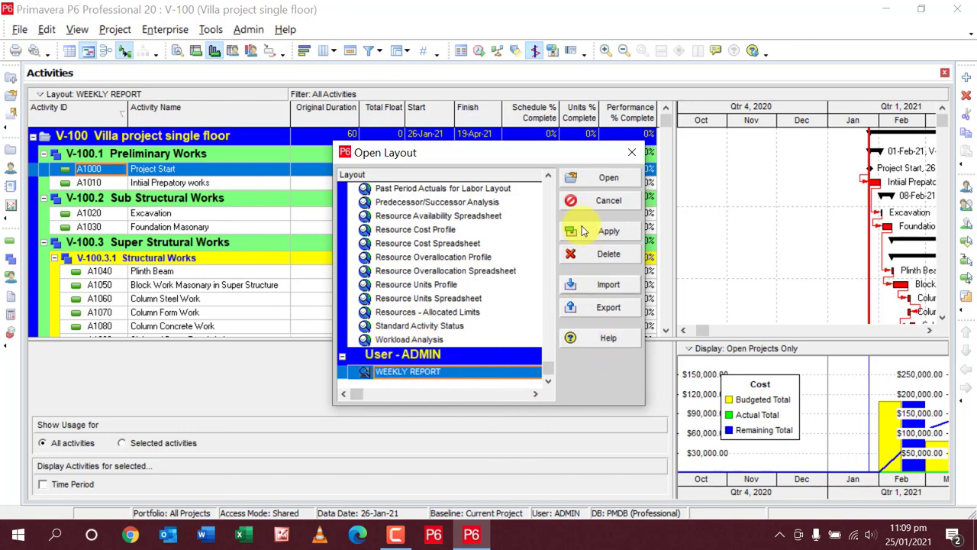
mouse_move(609, 284)
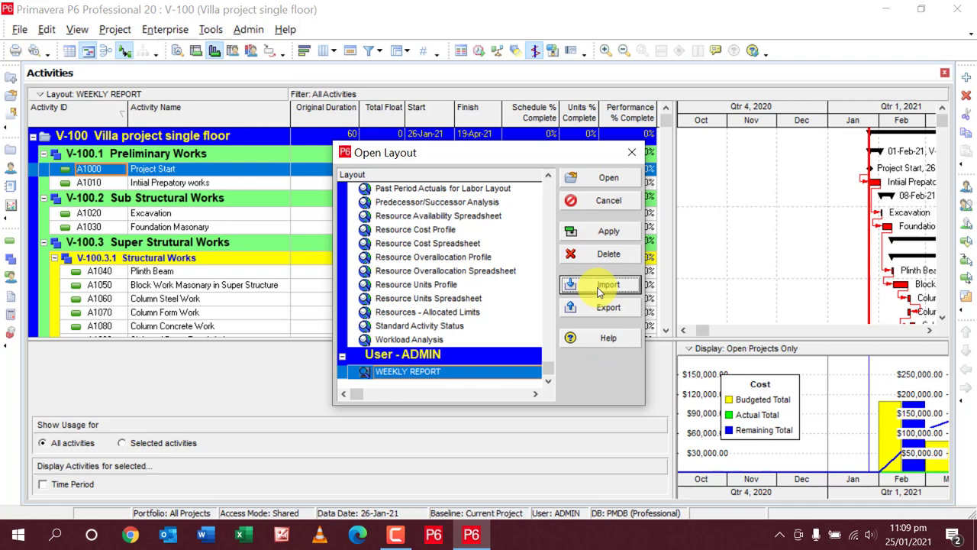
Import WEEKLY REPORT.plf from the Desktop through Open Layout.
left_click(607, 284)
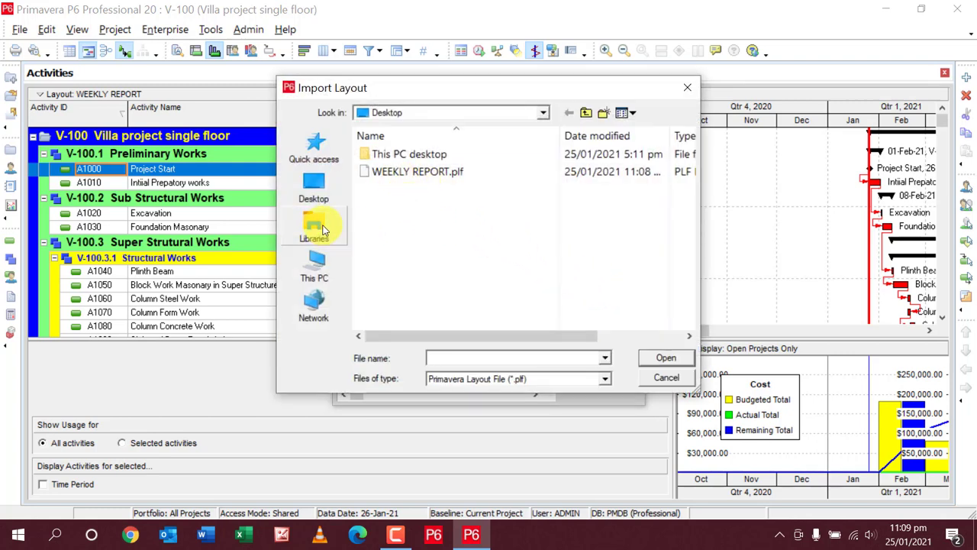
left_click(312, 267)
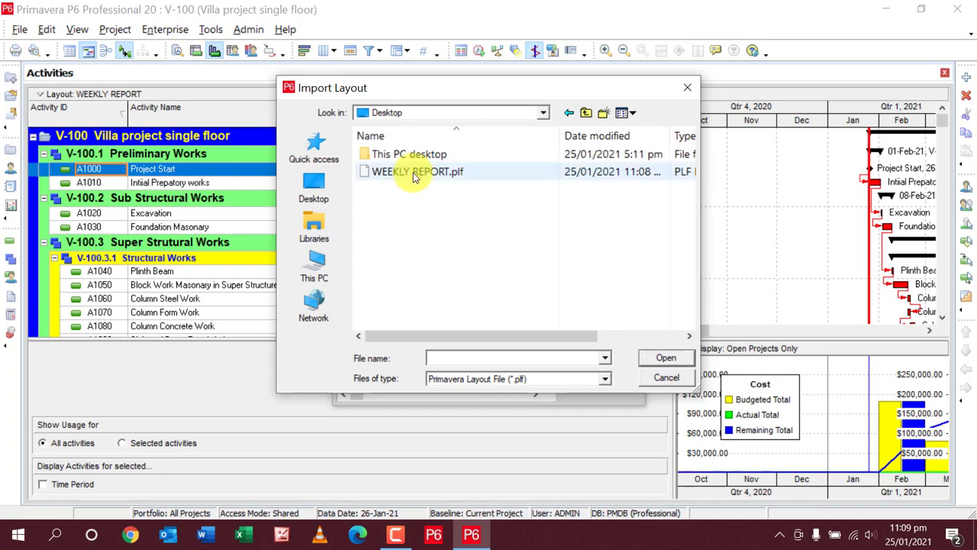
left_click(414, 171)
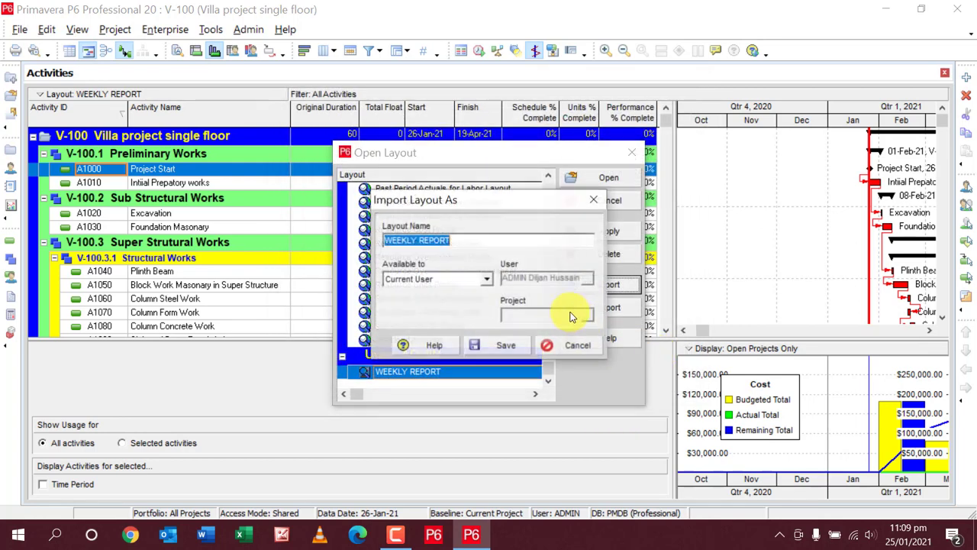
mouse_move(412, 279)
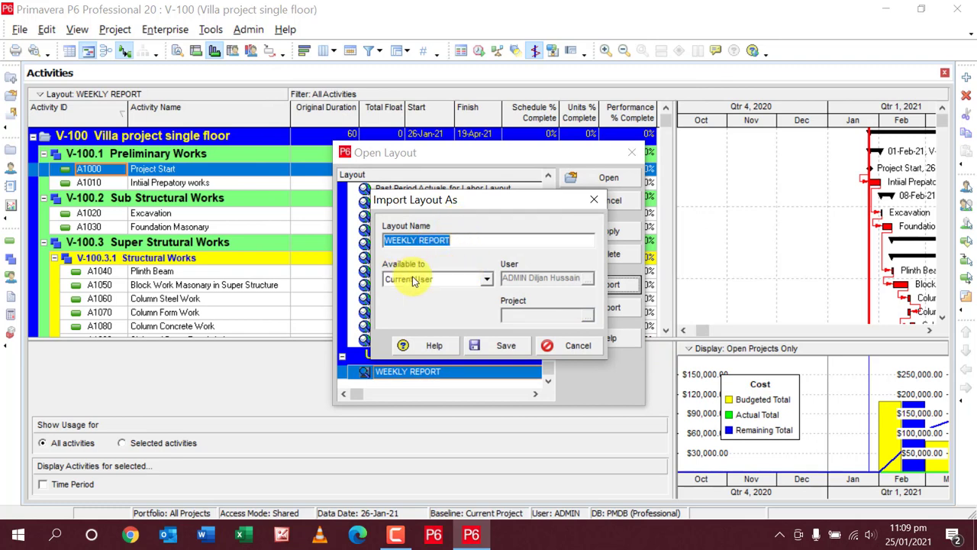
mouse_move(439, 273)
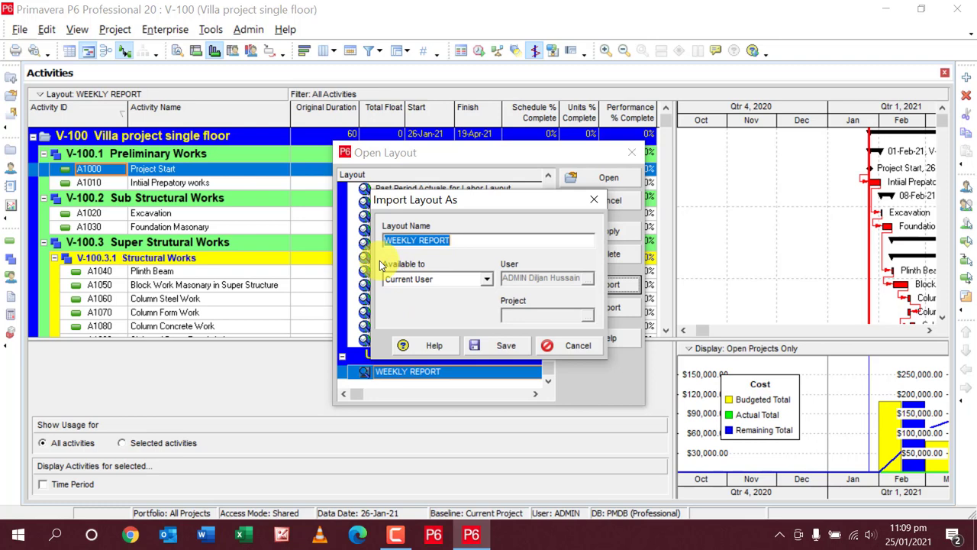
mouse_move(449, 279)
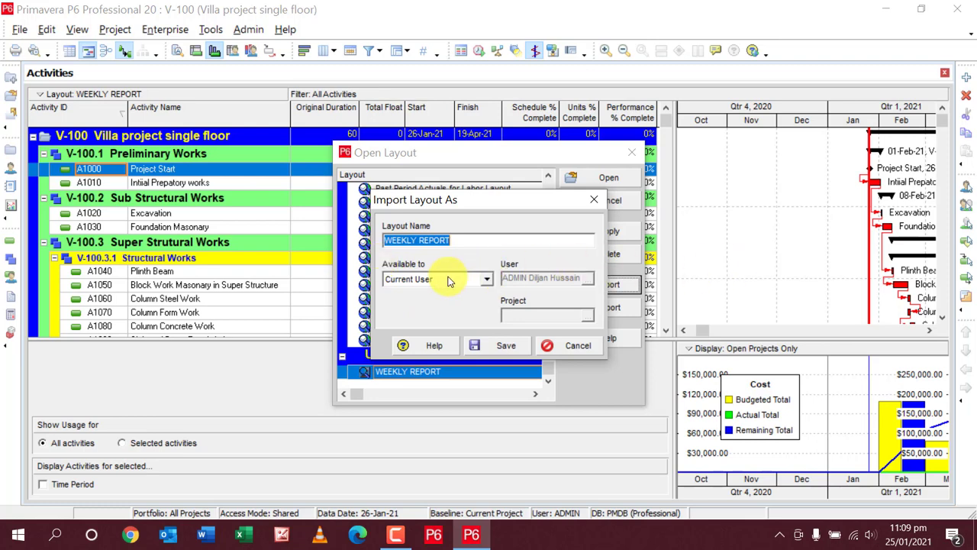
Make the imported layout available to Project (Villa project single floor) and save.
left_click(486, 279)
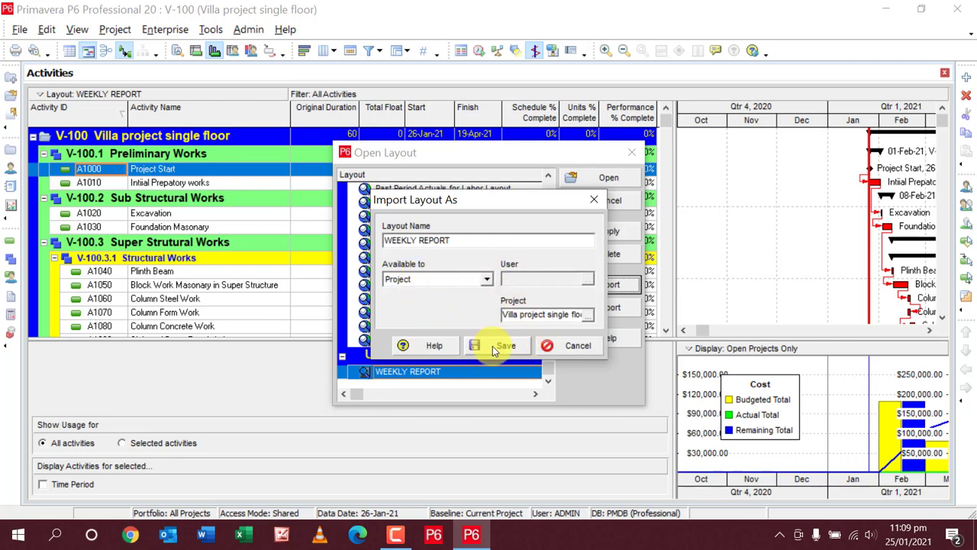
mouse_move(578, 330)
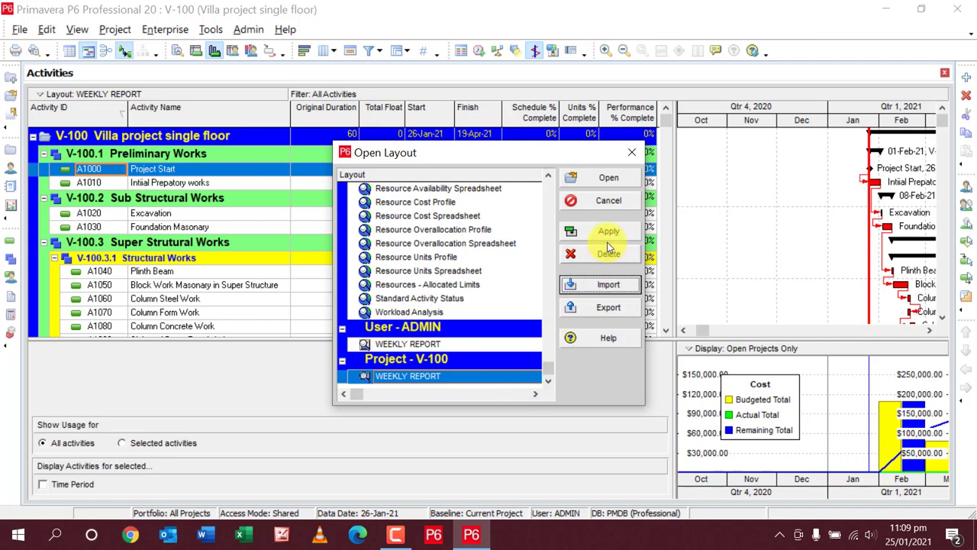
mouse_move(608, 200)
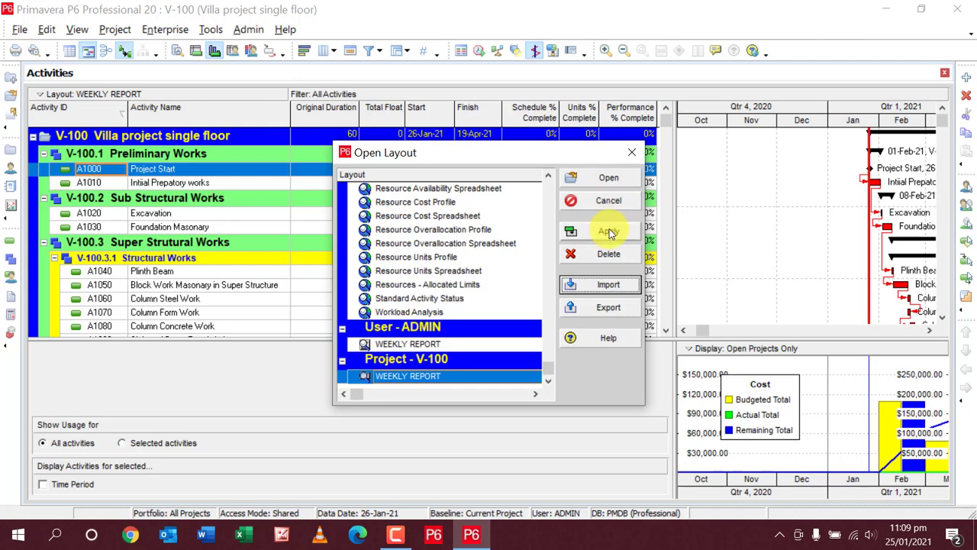
mouse_move(618, 230)
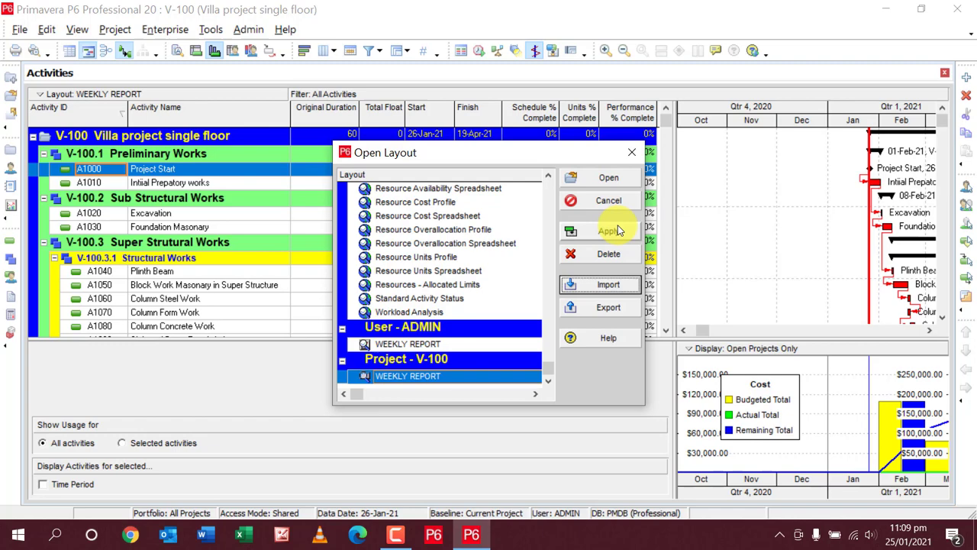
mouse_move(609, 231)
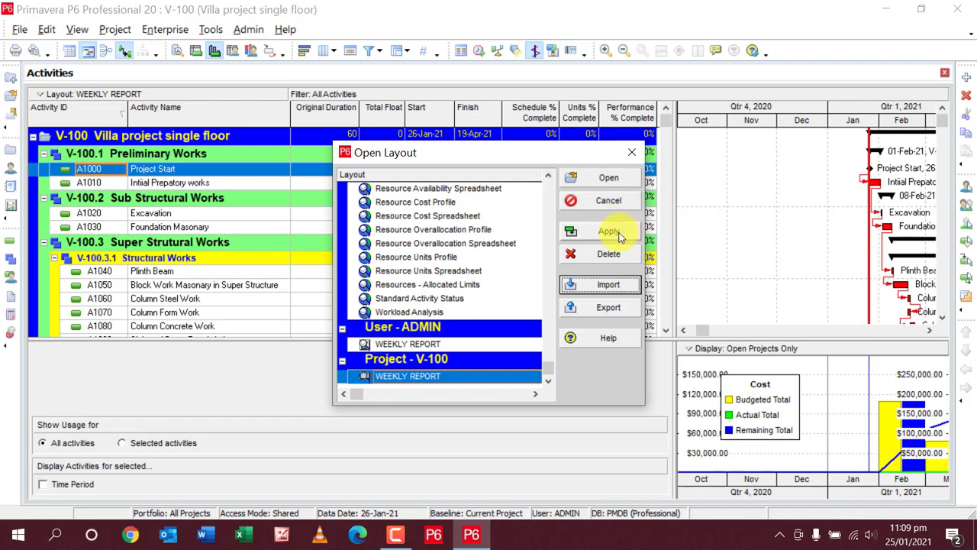
Apply the WEEKLY REPORT layout under Project - V-100.
left_click(609, 230)
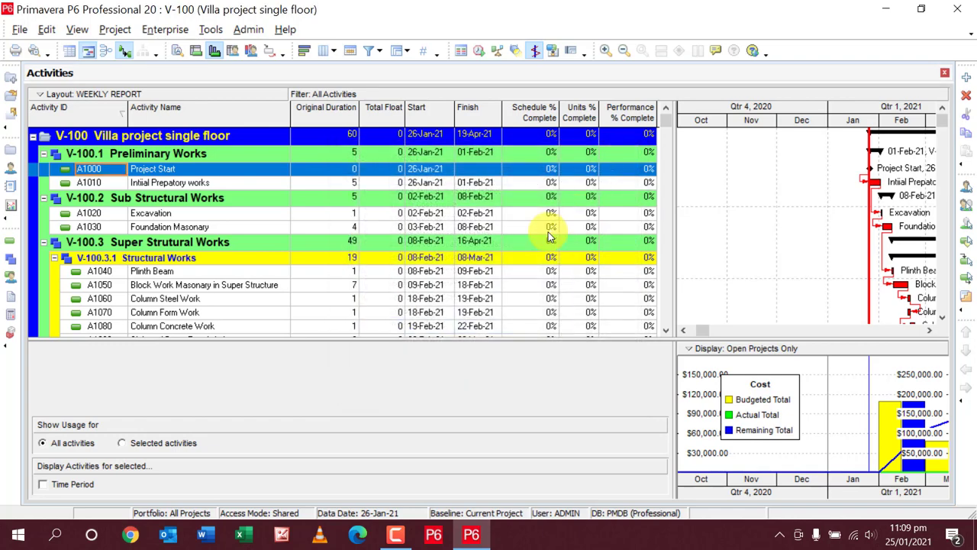
scroll("down", 3)
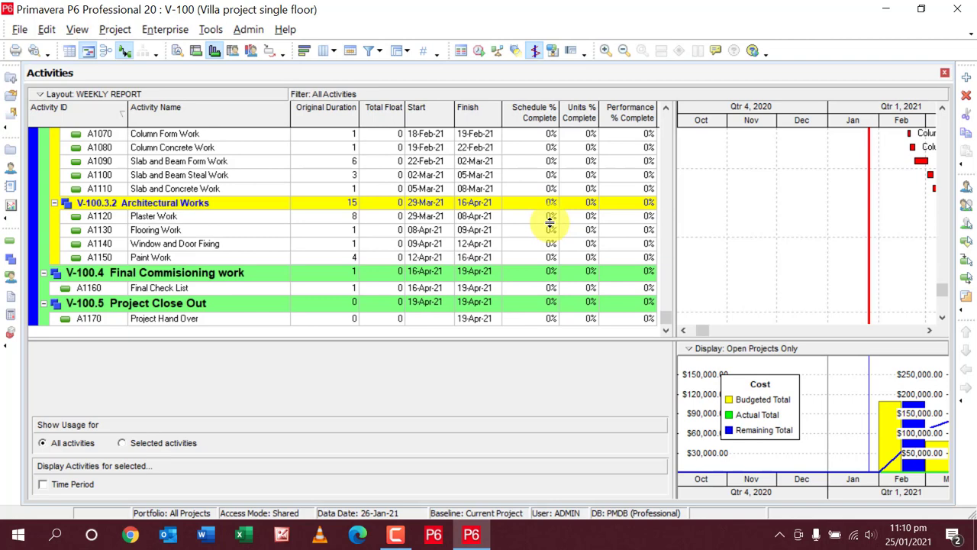
mouse_move(542, 222)
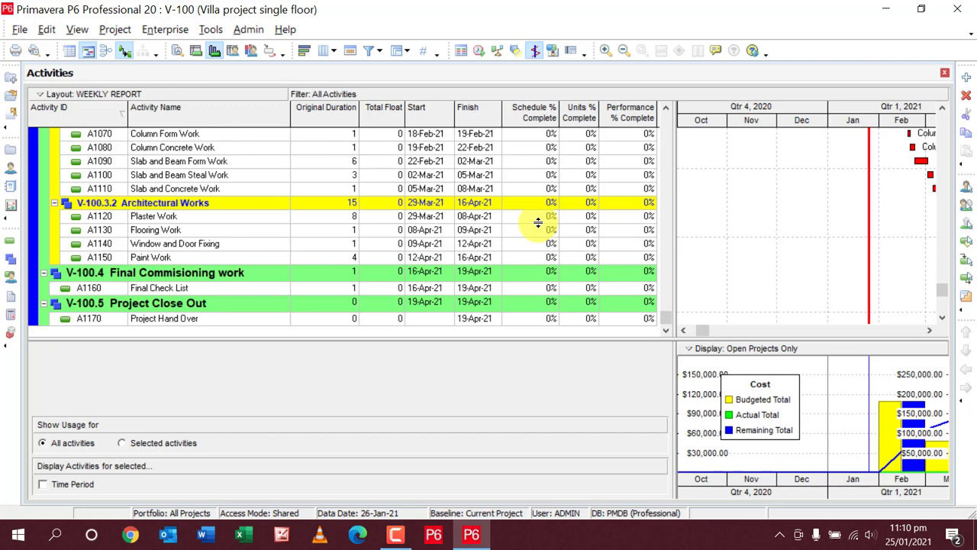
mouse_move(696, 208)
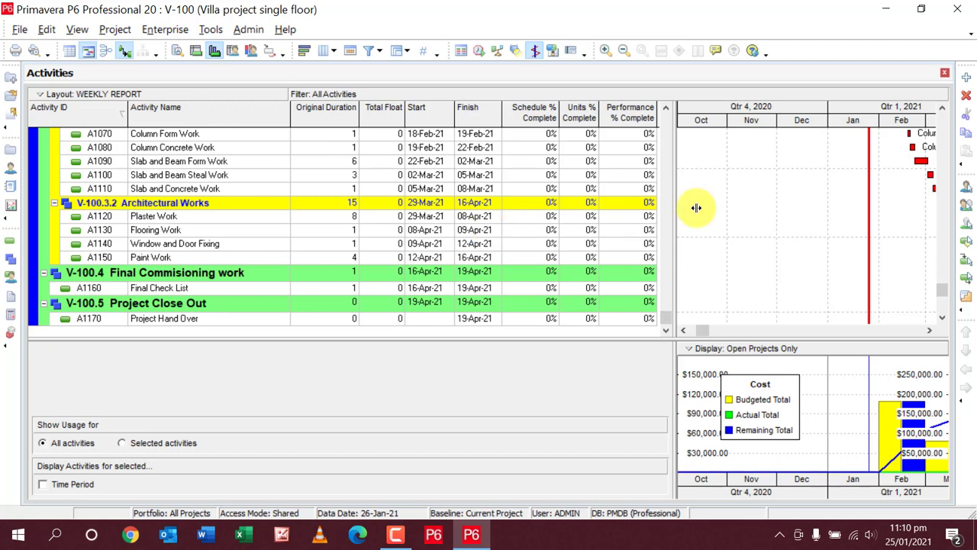